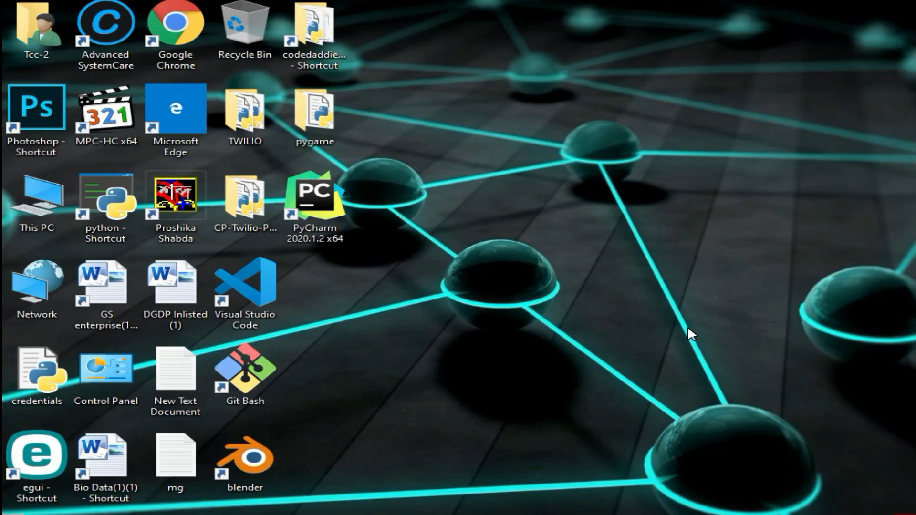
{"action": "mouse_move", "coordinate": [6, 287]}
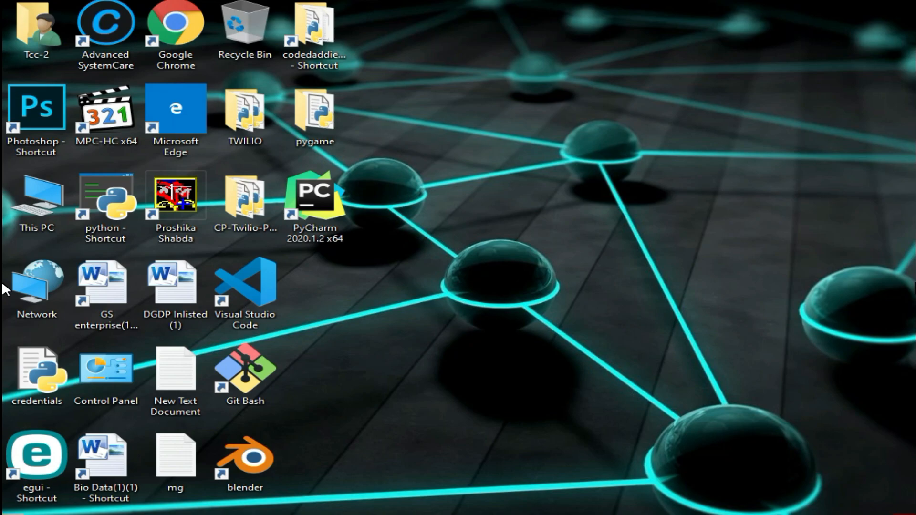
{"action": "mouse_move", "coordinate": [4, 252]}
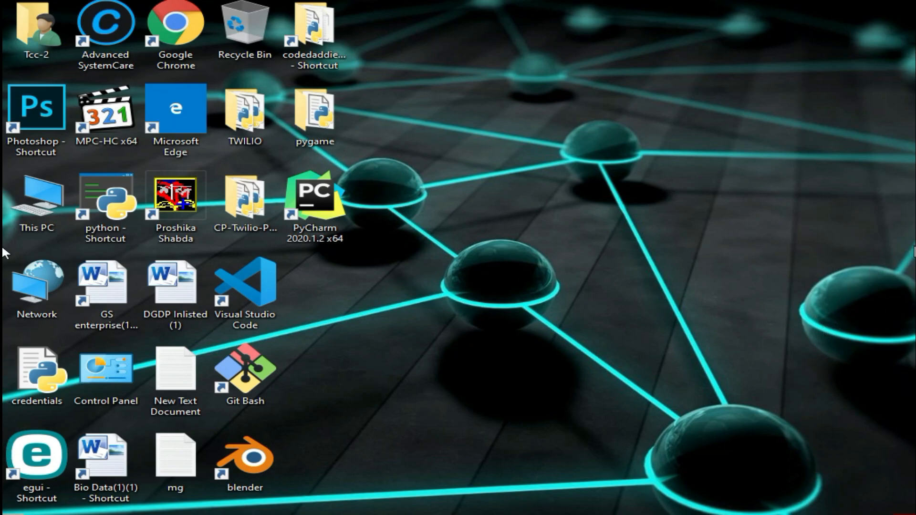
{"action": "mouse_move", "coordinate": [691, 335]}
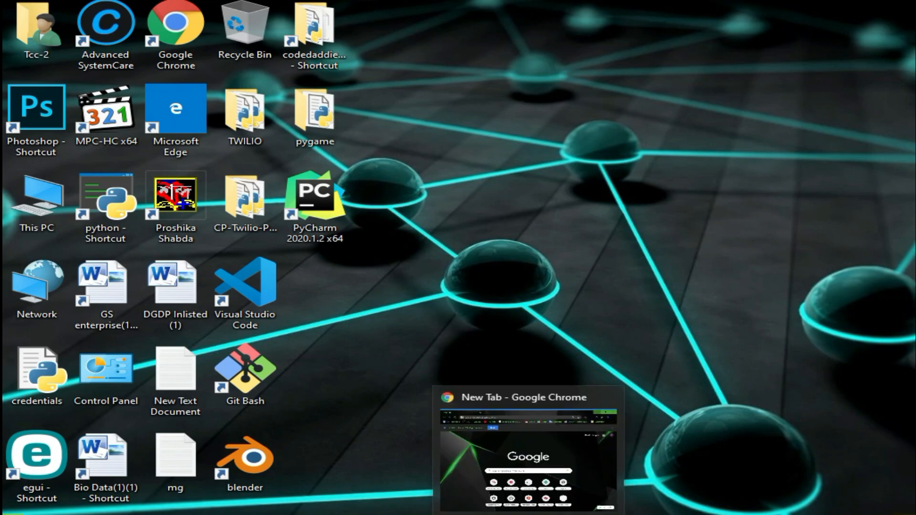
Search Google for 'image to pdf' from the Chrome address bar.
{"action": "left_click", "coordinate": [526, 450]}
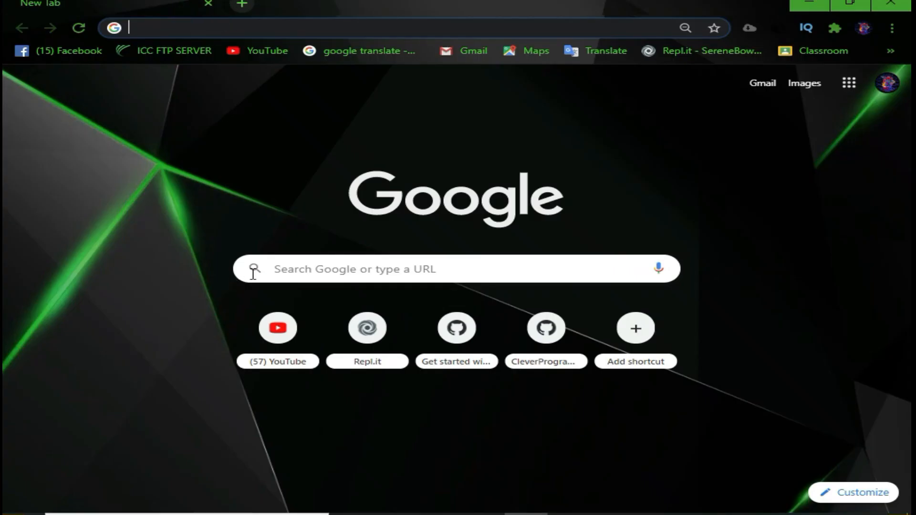
{"action": "type", "text": "image to pdf"}
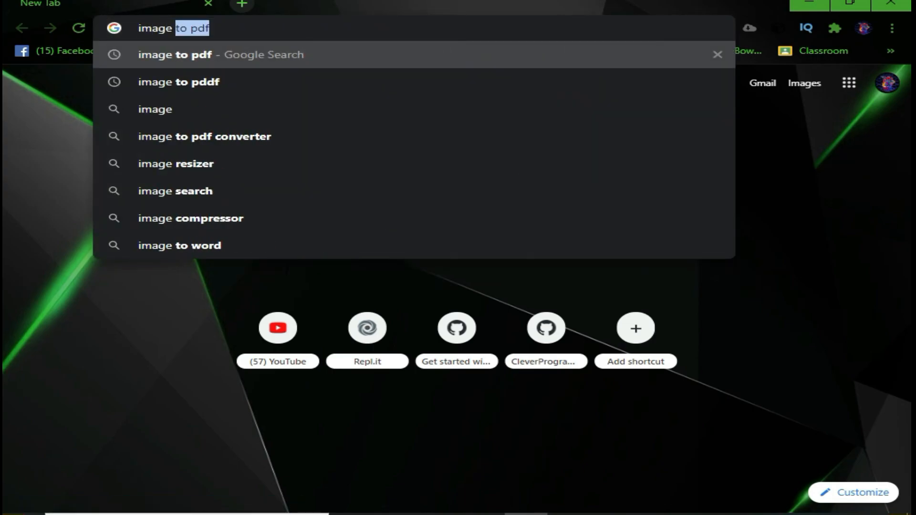
{"action": "key", "text": "Return"}
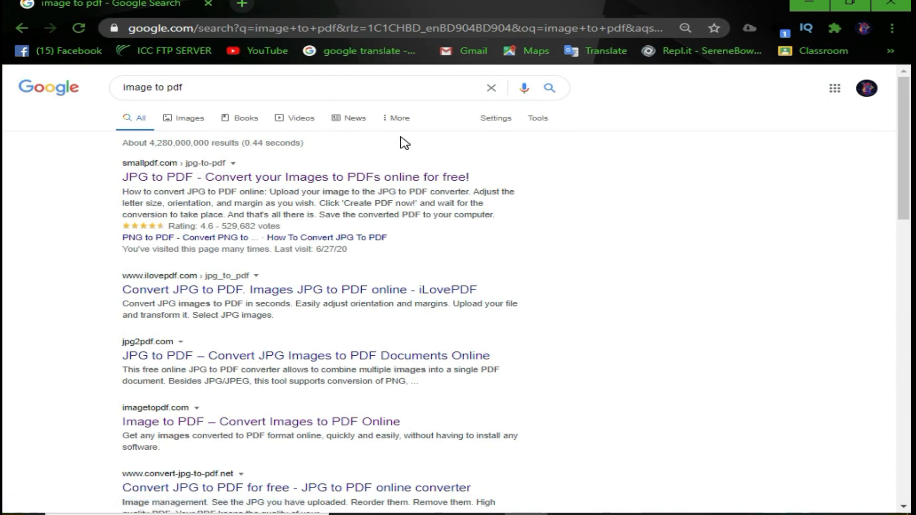
{"action": "mouse_move", "coordinate": [542, 178]}
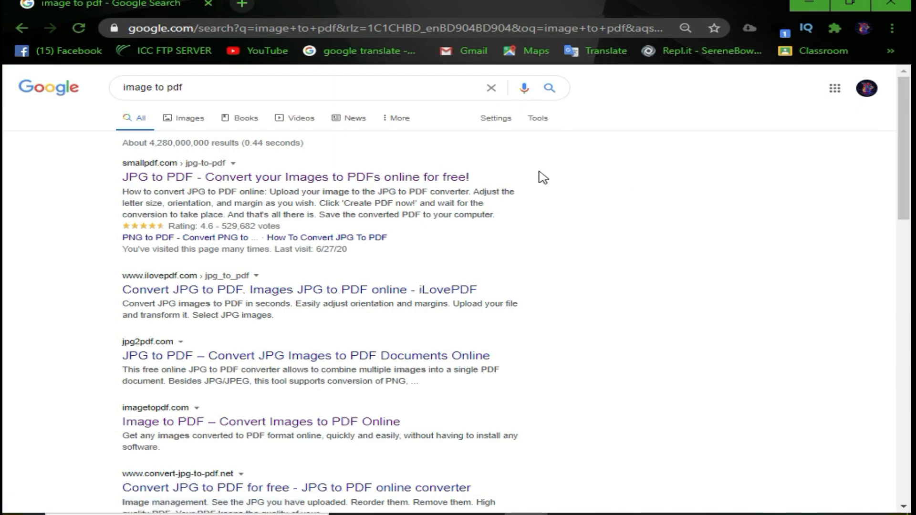
Go to Smallpdf's JPG to PDF converter, dismiss the Drive popup, and start choosing files.
{"action": "left_click", "coordinate": [295, 177]}
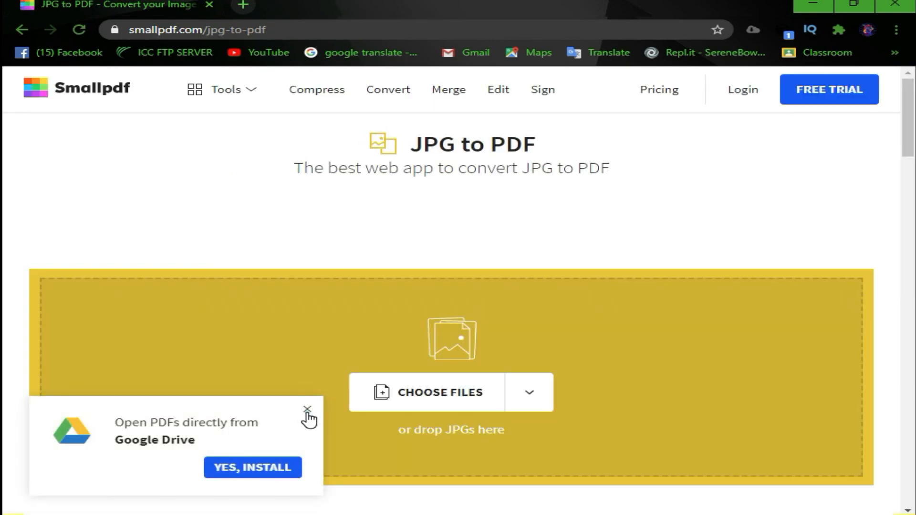
{"action": "left_click", "coordinate": [309, 410]}
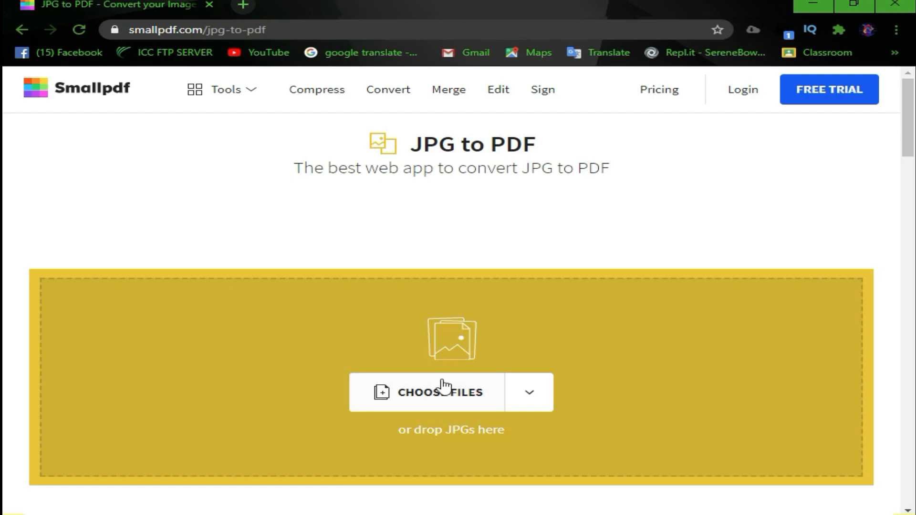
{"action": "left_click", "coordinate": [441, 392]}
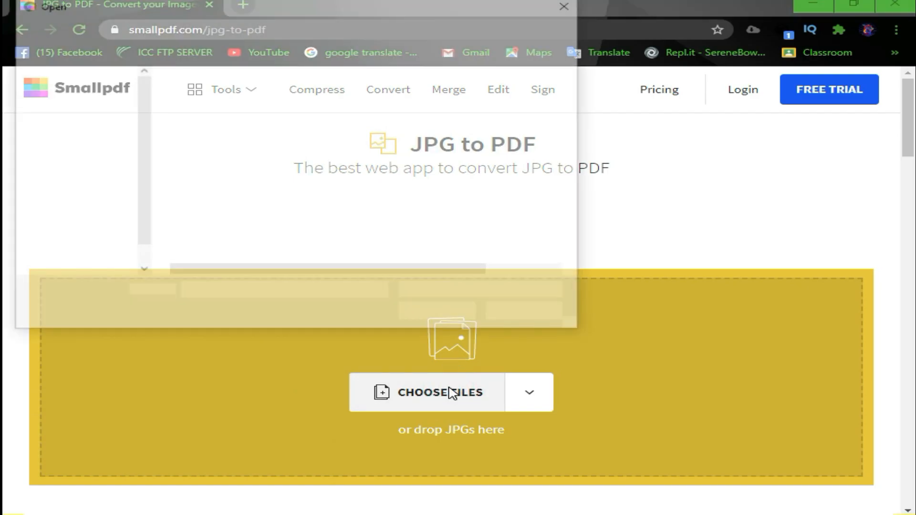
Upload the three handwritten-page JPG photos from New Volume (H:) into the converter.
{"action": "left_click", "coordinate": [441, 392]}
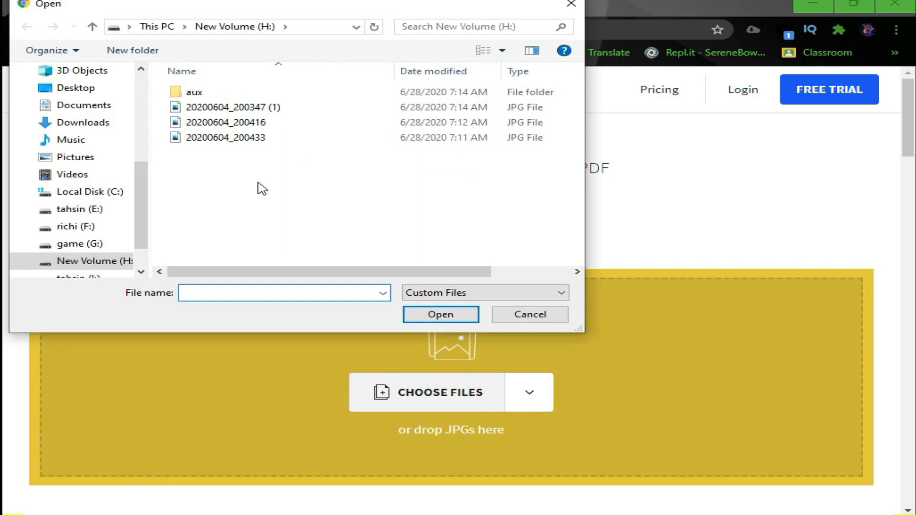
{"action": "mouse_move", "coordinate": [284, 176]}
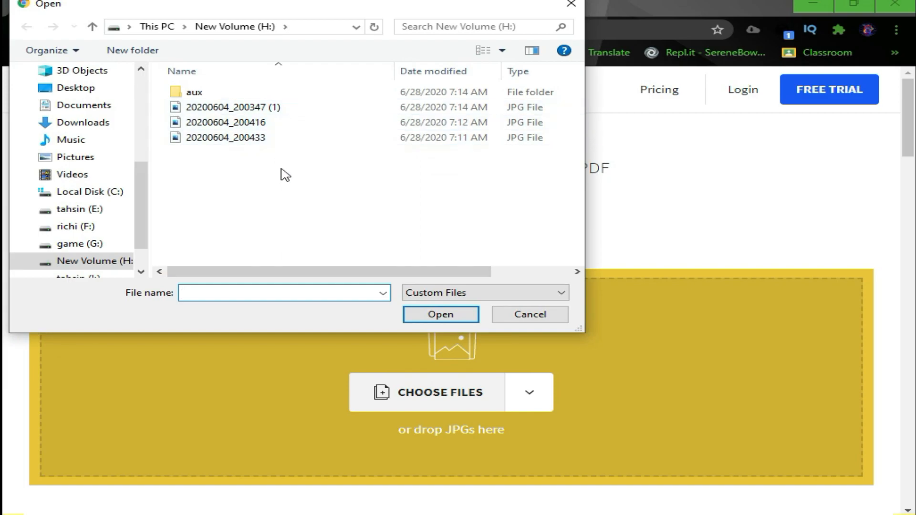
{"action": "left_click", "coordinate": [226, 137]}
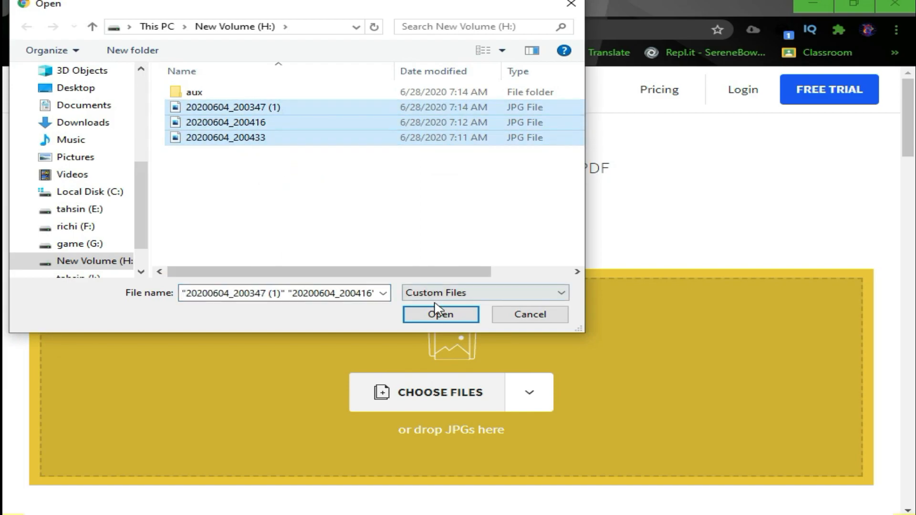
{"action": "left_click", "coordinate": [440, 314]}
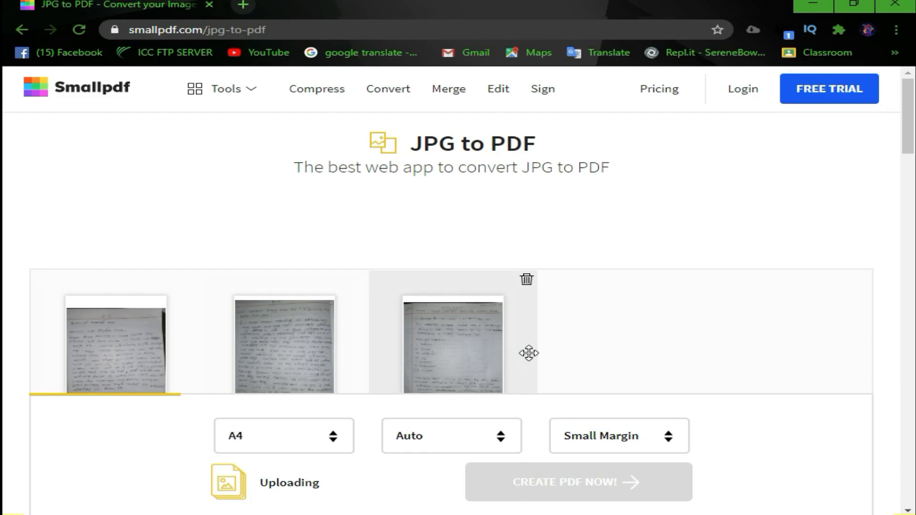
Set the pages to No Margin and automatic orientation after trying the other options.
{"action": "left_click", "coordinate": [619, 437]}
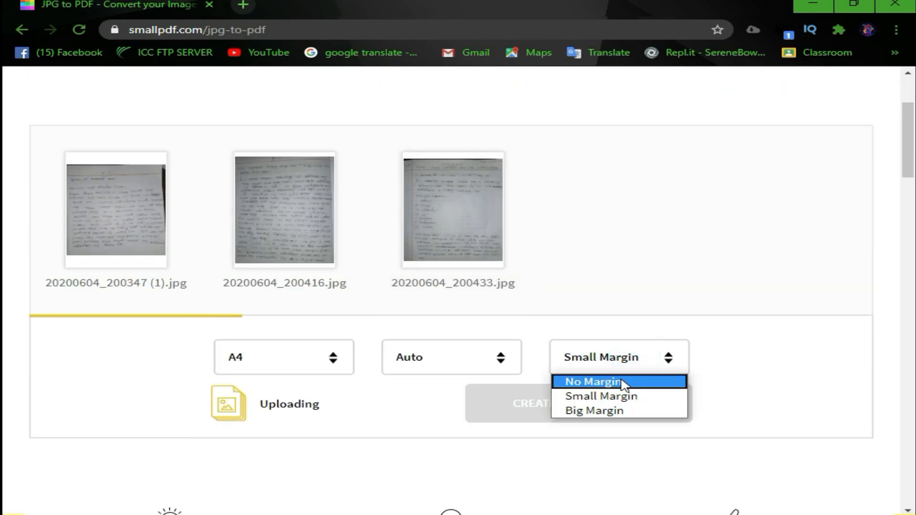
{"action": "left_click", "coordinate": [594, 411]}
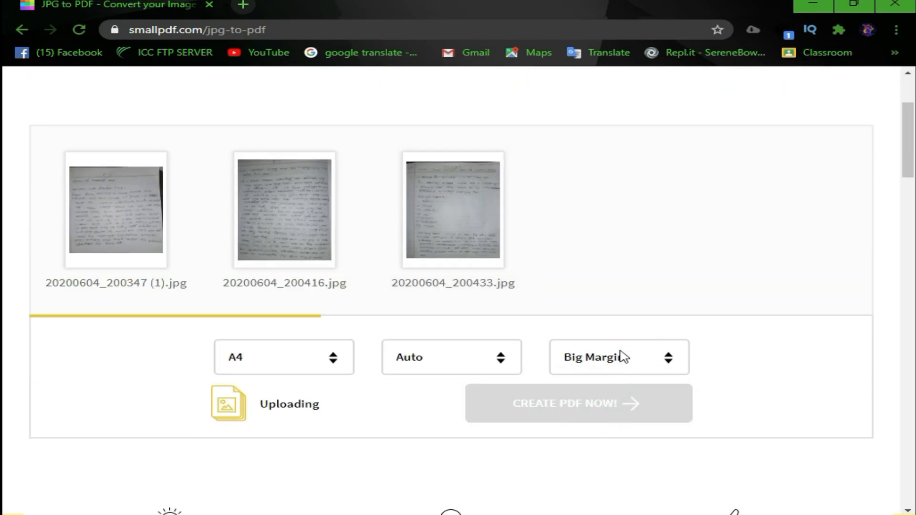
{"action": "left_click", "coordinate": [618, 357]}
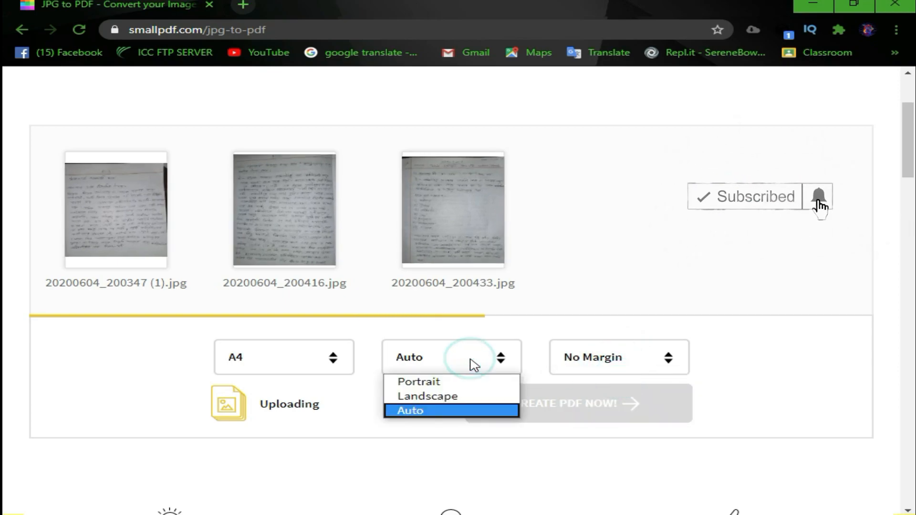
{"action": "left_click", "coordinate": [427, 396]}
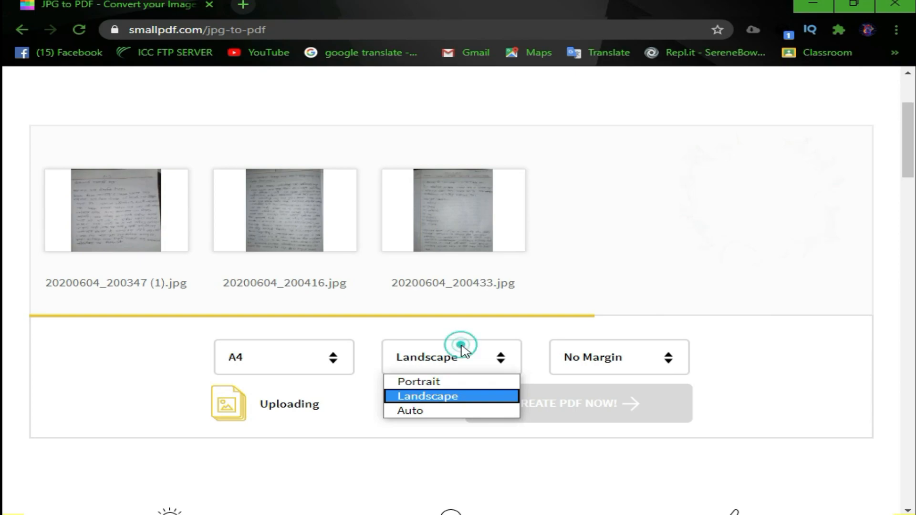
{"action": "left_click", "coordinate": [418, 382]}
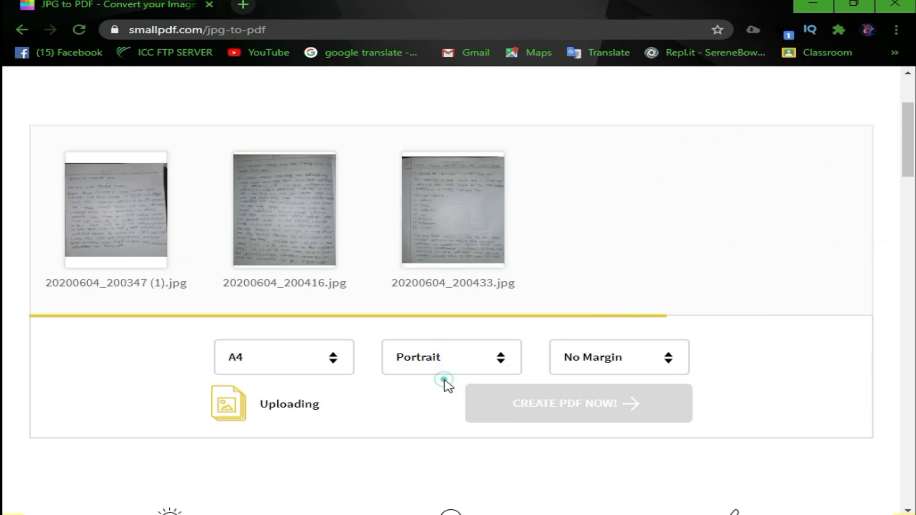
{"action": "left_click", "coordinate": [449, 357]}
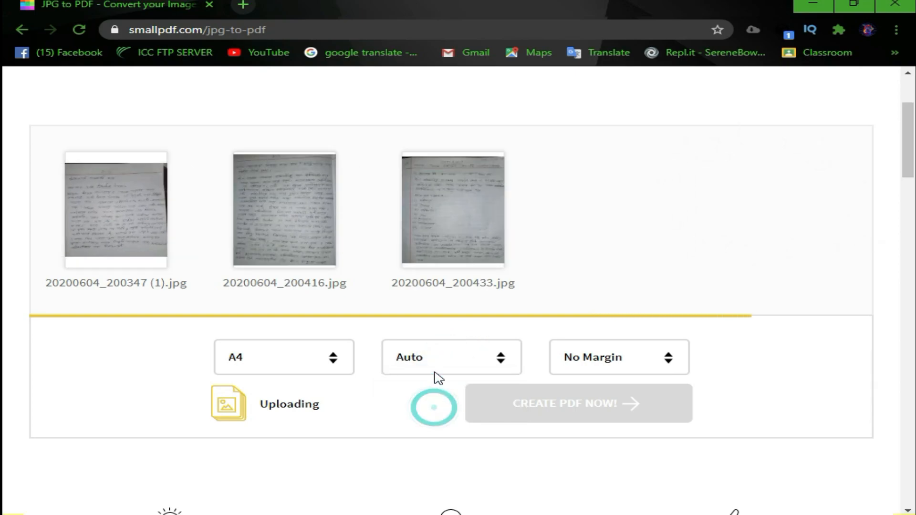
Set the page size to Auto after trying A4.
{"action": "left_click", "coordinate": [282, 357]}
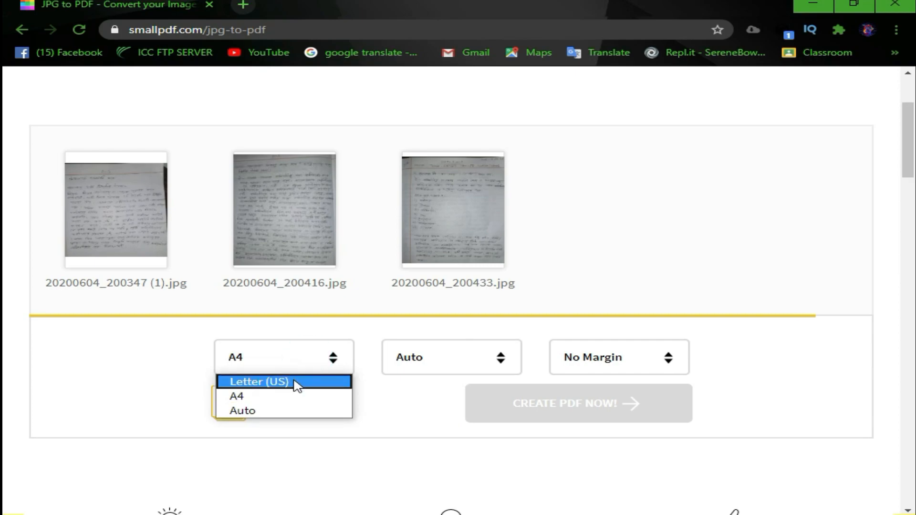
{"action": "mouse_move", "coordinate": [298, 416]}
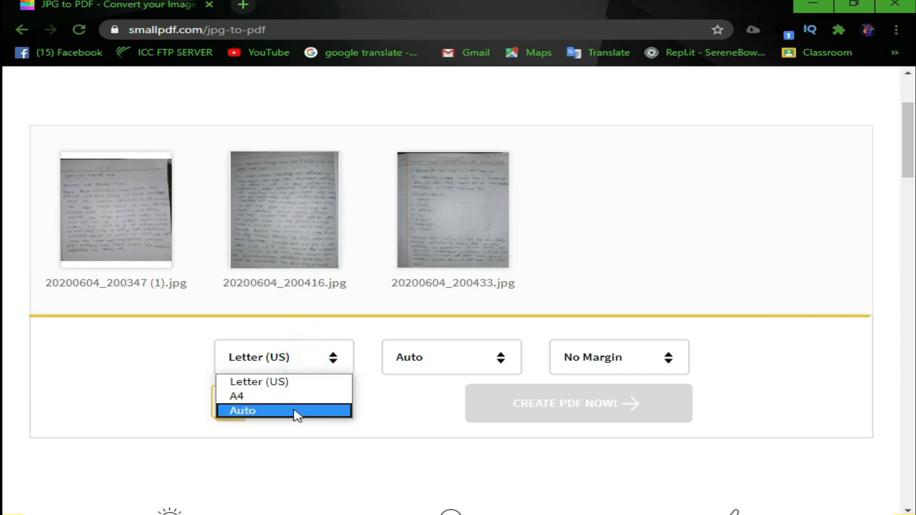
{"action": "left_click", "coordinate": [243, 410]}
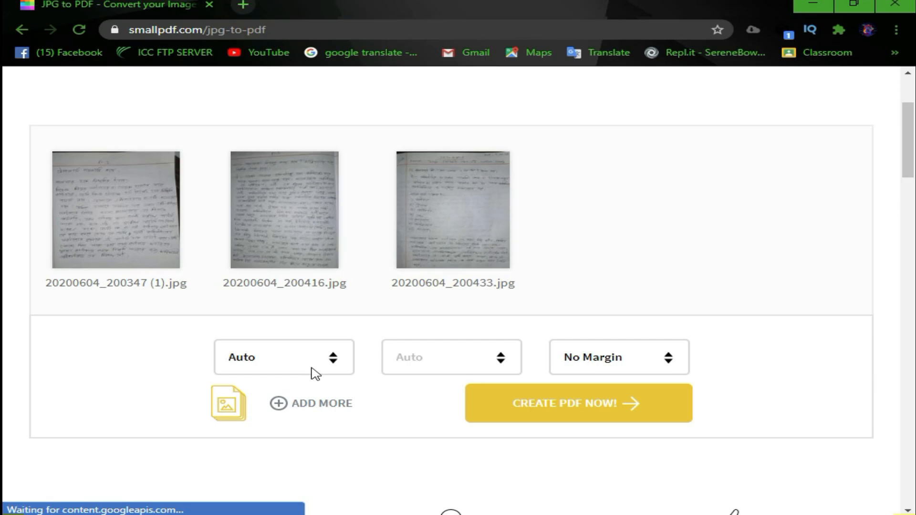
{"action": "left_click", "coordinate": [283, 357]}
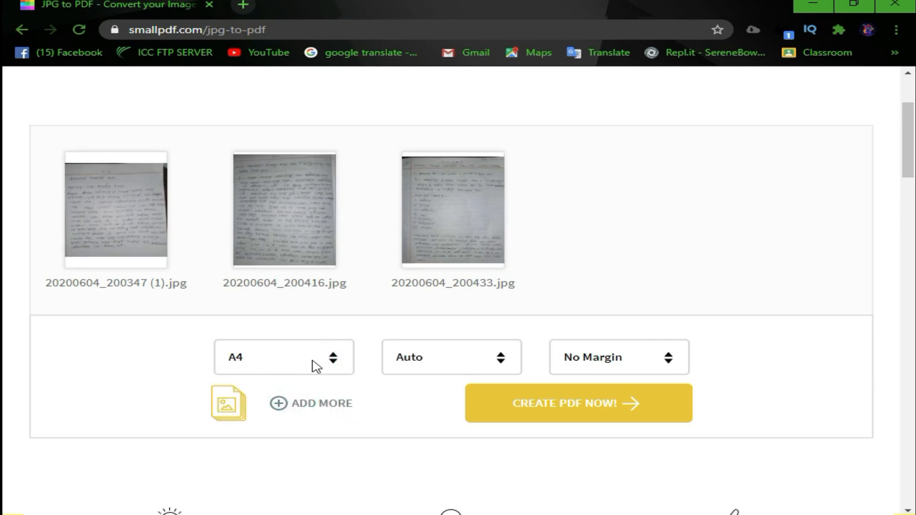
{"action": "left_click", "coordinate": [283, 357]}
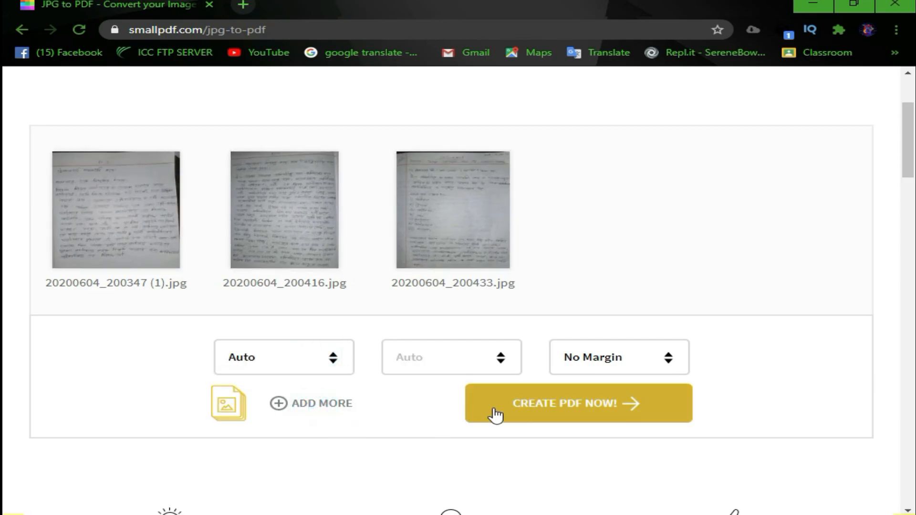
Create the 3-page PDF, download it, and launch the downloaded file from the download bar.
{"action": "left_click", "coordinate": [578, 403]}
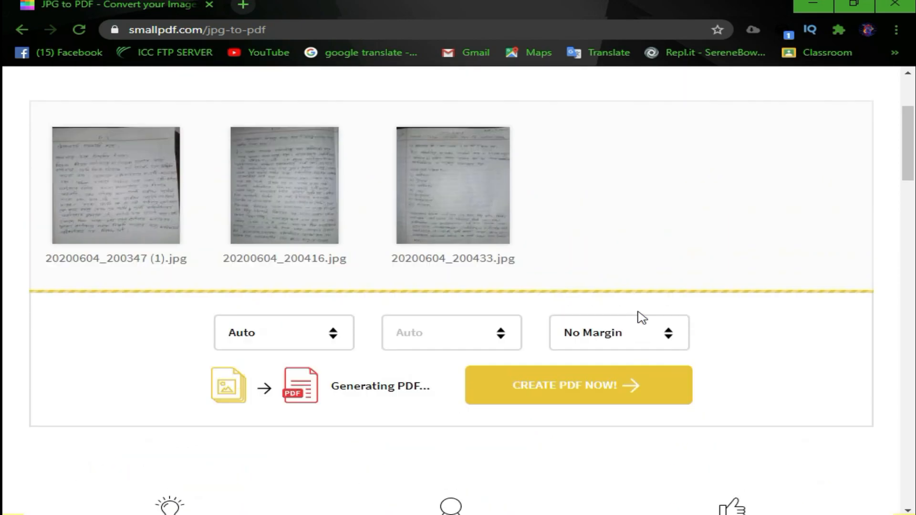
{"action": "left_click", "coordinate": [578, 384]}
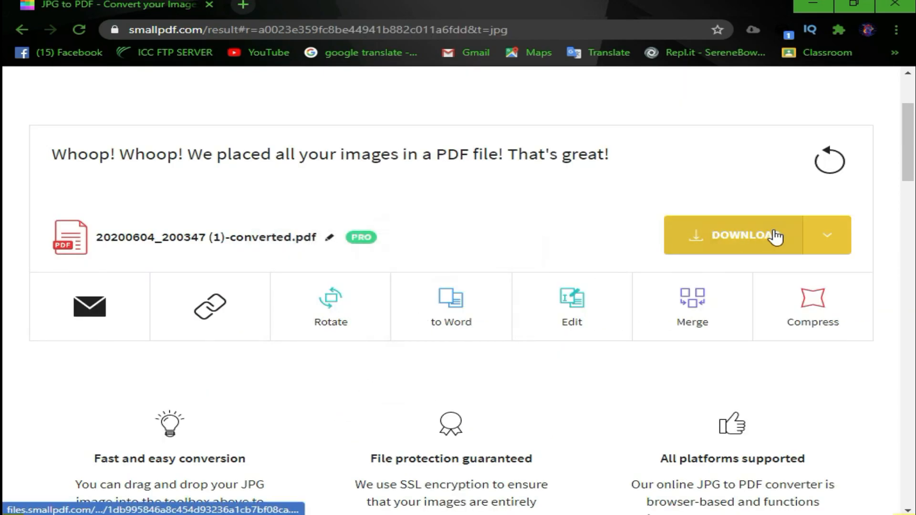
{"action": "left_click", "coordinate": [745, 236]}
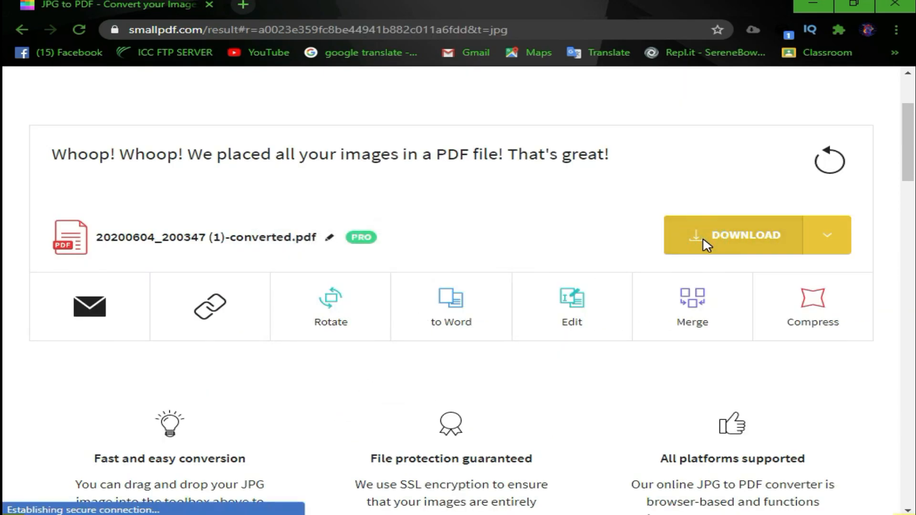
{"action": "left_click", "coordinate": [735, 234]}
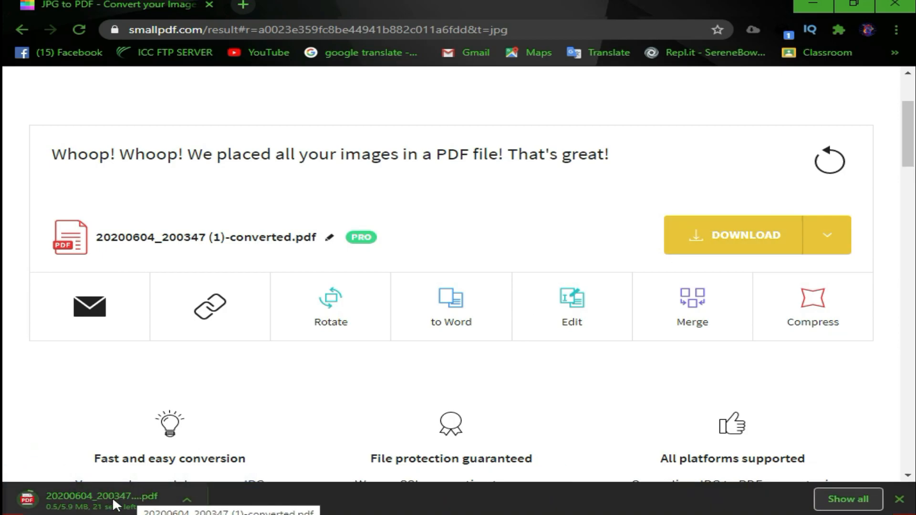
{"action": "mouse_move", "coordinate": [368, 240]}
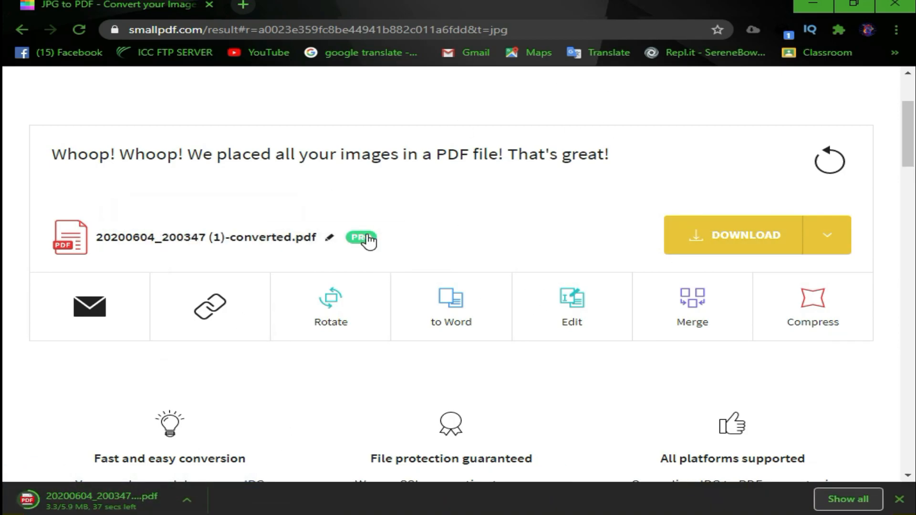
{"action": "mouse_move", "coordinate": [212, 473]}
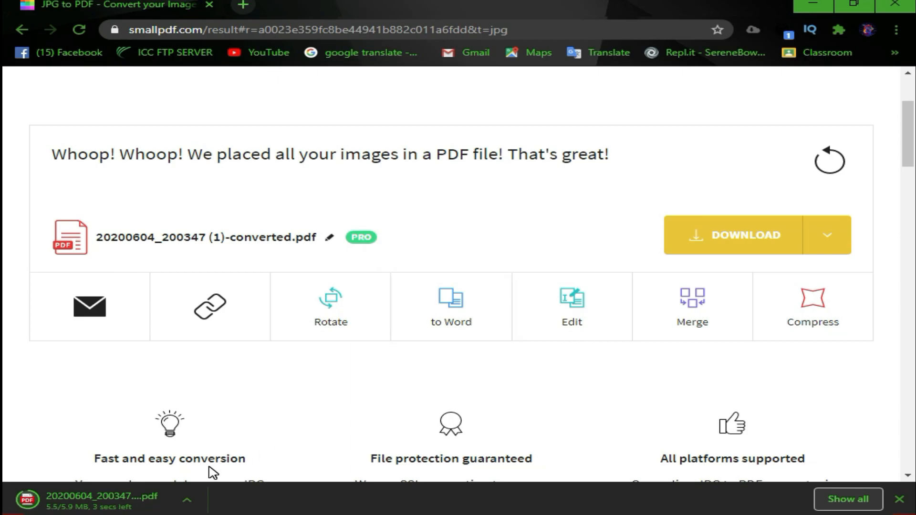
{"action": "left_click", "coordinate": [66, 500]}
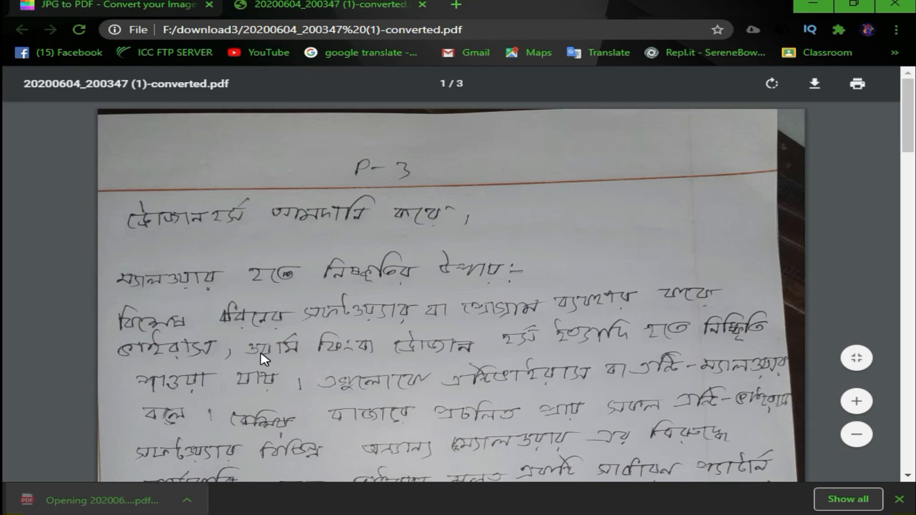
Scroll and zoom through pages 1–3 of the downloaded PDF in Chrome's viewer and back to the top.
{"action": "scroll", "scroll_direction": "down", "scroll_amount": 3}
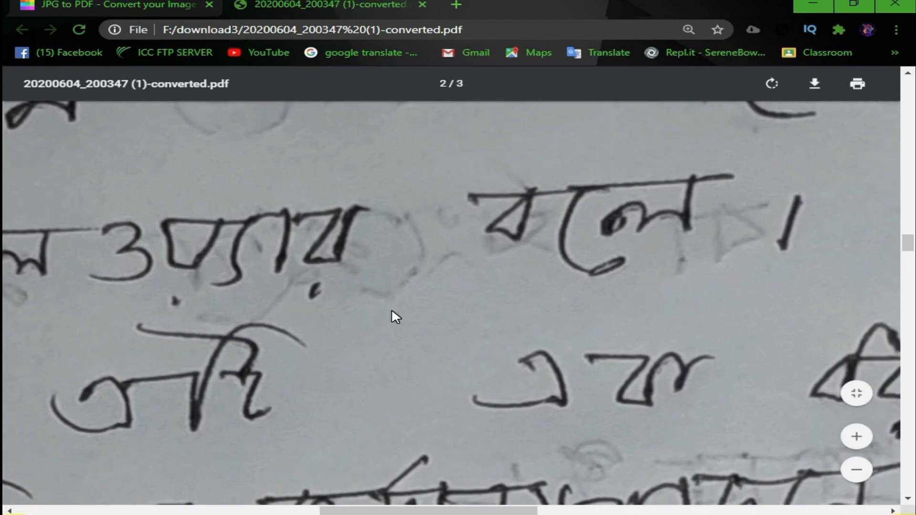
{"action": "scroll", "scroll_direction": "down", "scroll_amount": 3}
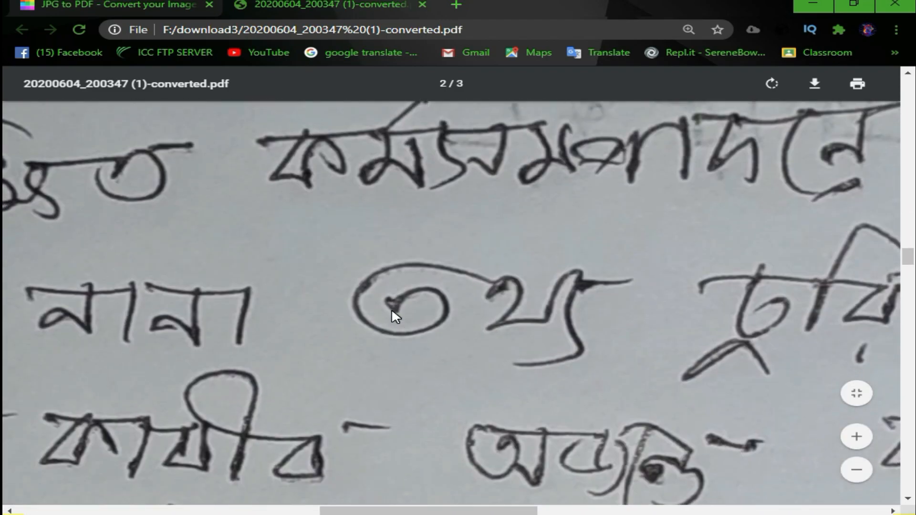
{"action": "left_click", "coordinate": [856, 469]}
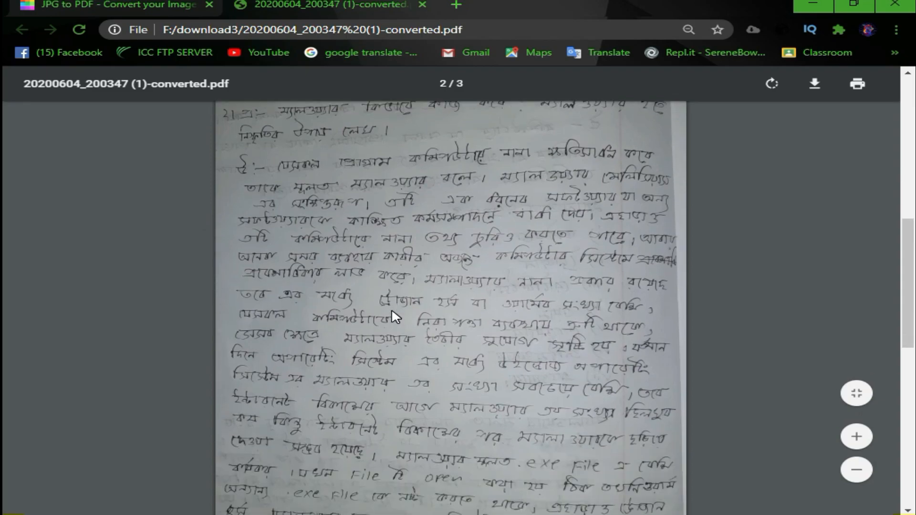
{"action": "scroll", "scroll_direction": "down", "scroll_amount": 3}
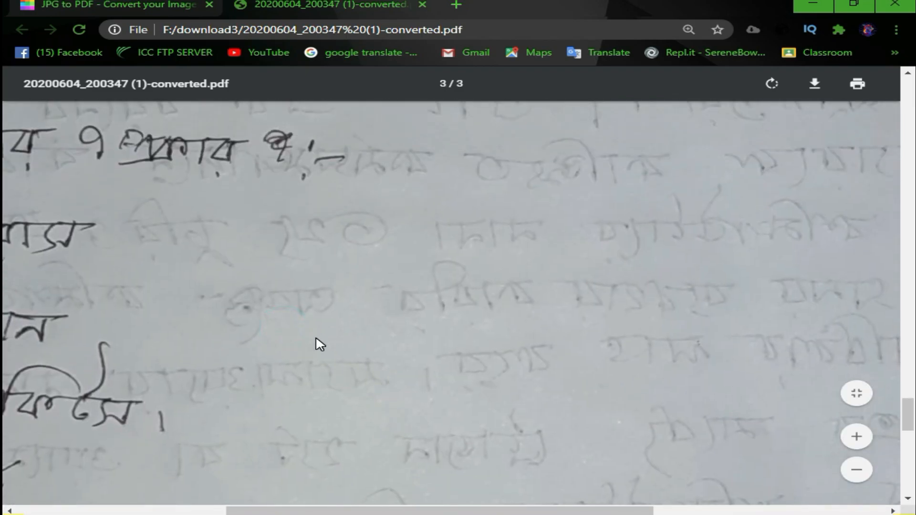
{"action": "scroll", "scroll_direction": "up", "scroll_amount": 3}
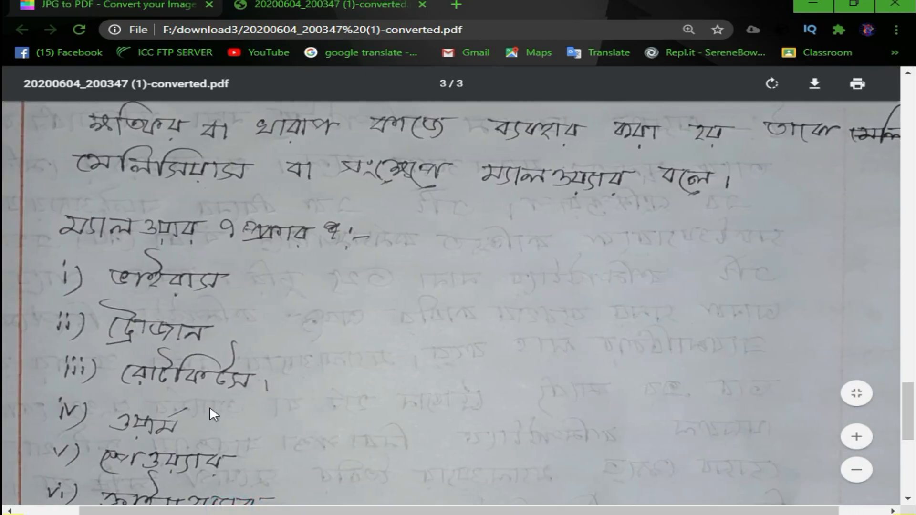
{"action": "left_click", "coordinate": [856, 436]}
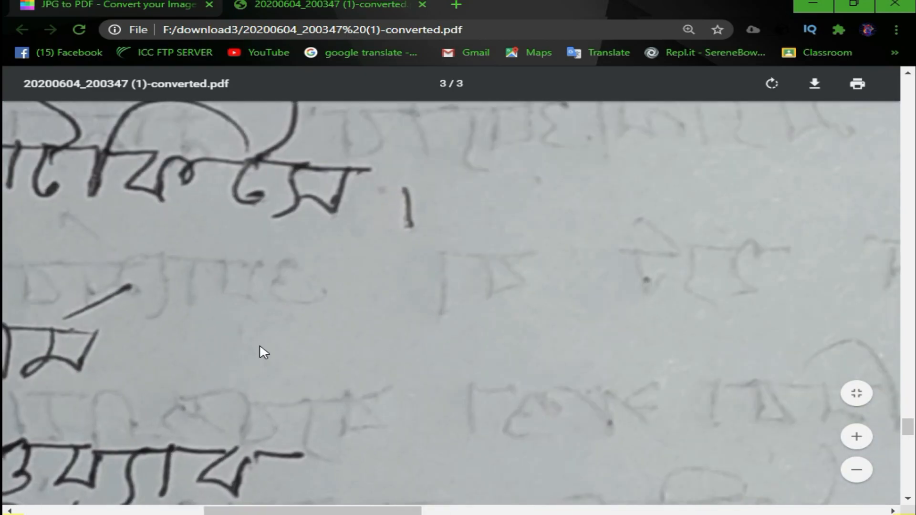
{"action": "scroll", "scroll_direction": "up", "scroll_amount": 3}
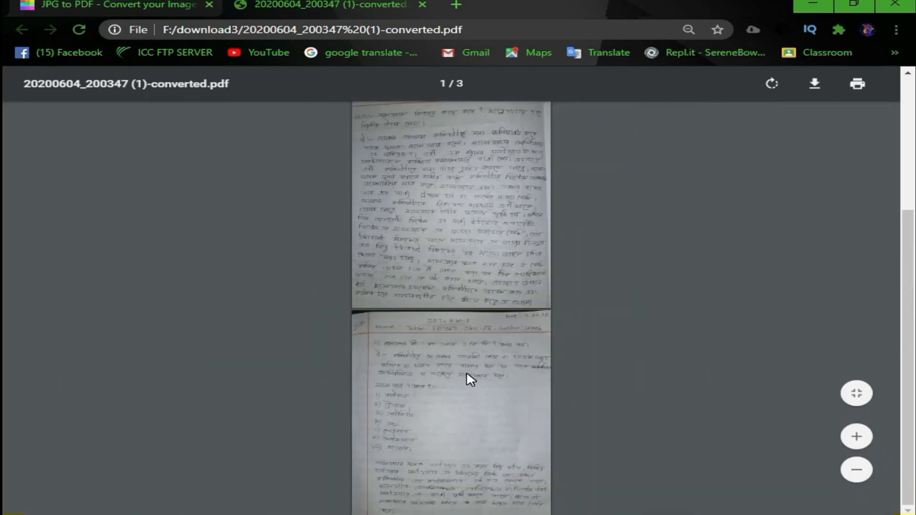
{"action": "scroll", "scroll_direction": "up", "scroll_amount": 3}
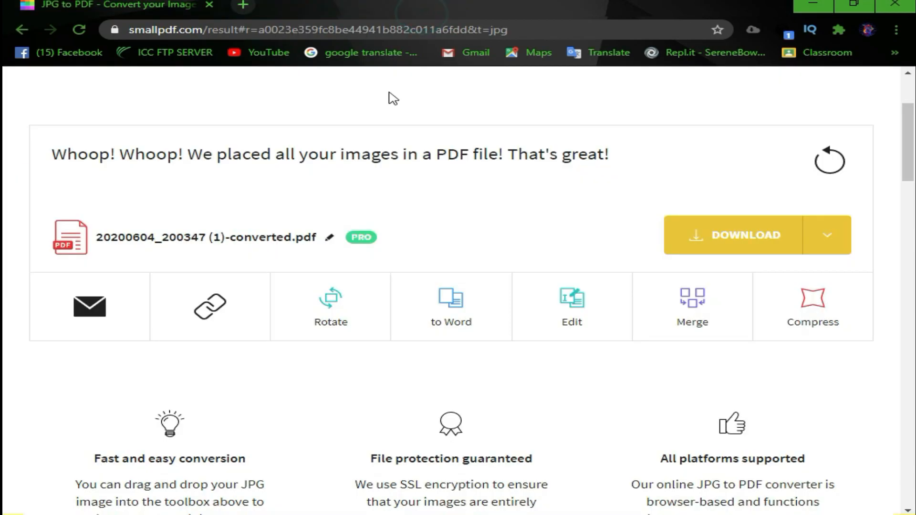
{"action": "mouse_move", "coordinate": [814, 6]}
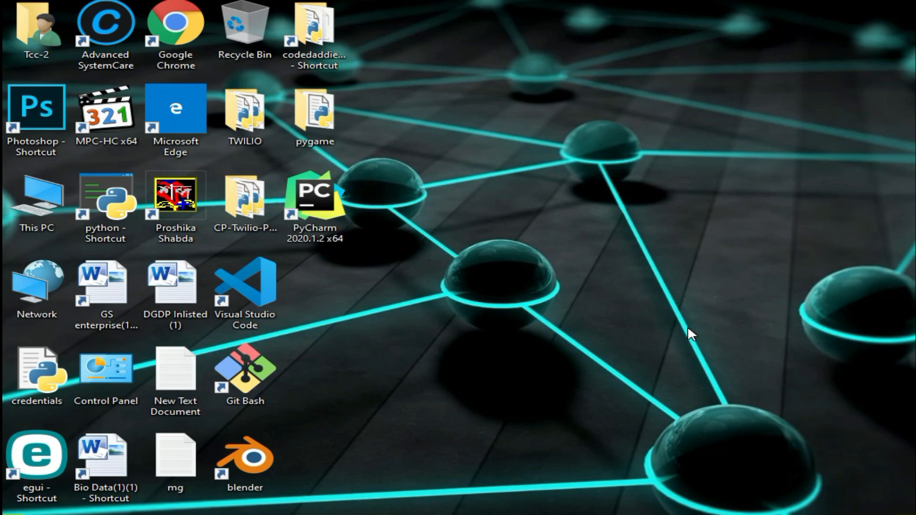
{"action": "mouse_move", "coordinate": [5, 286]}
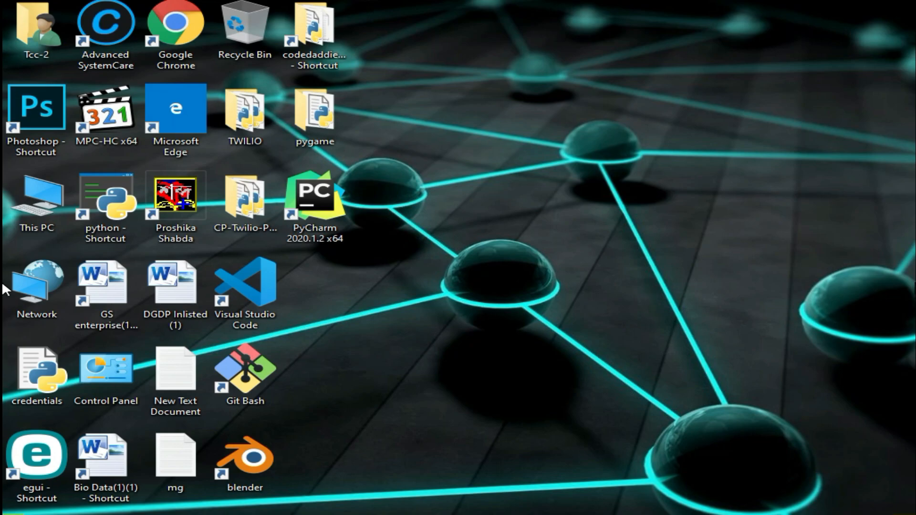